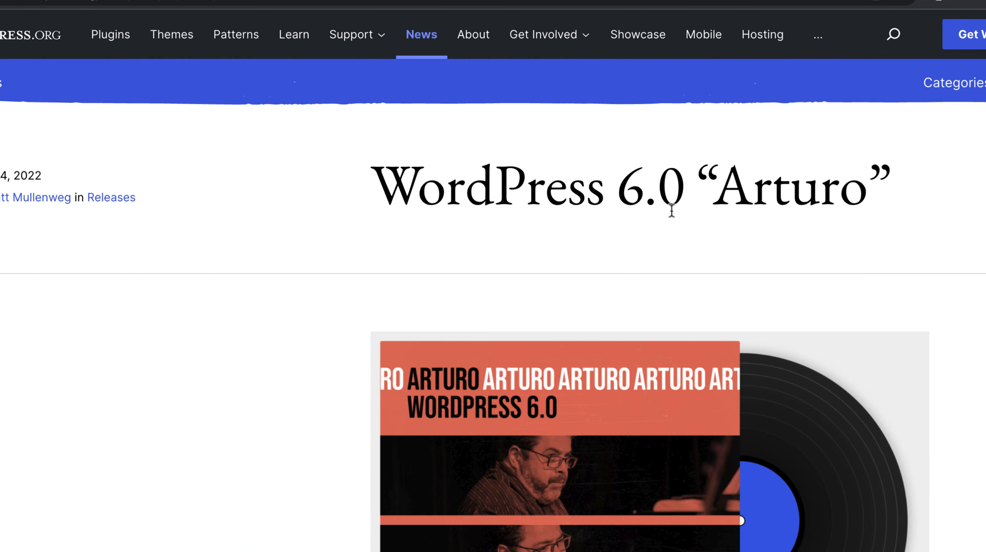
Step: Select and deselect "Arturo" in the title, then scroll to the Enhanced Writing Experience bullet list
{"action": "double_click", "coordinate": [789, 186]}
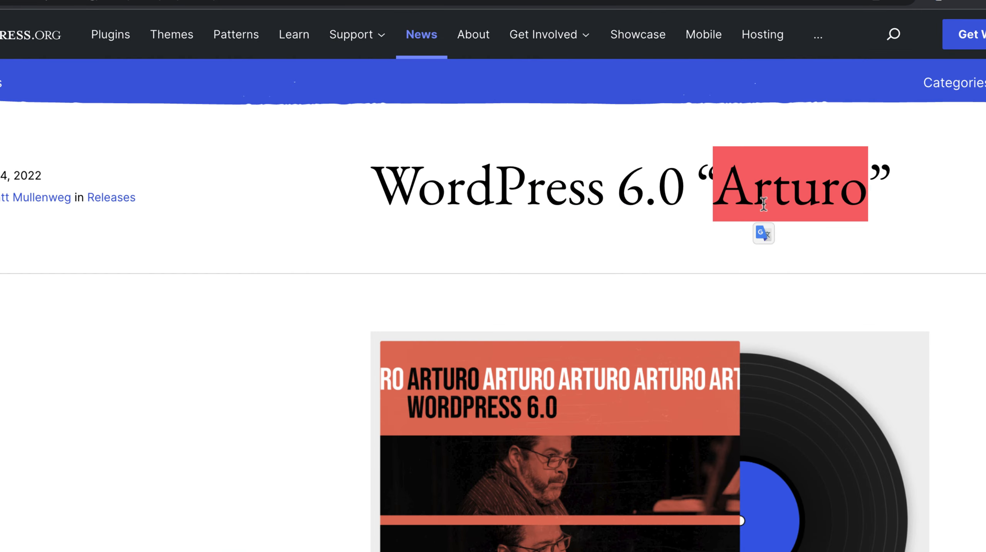
{"action": "left_click", "coordinate": [241, 440]}
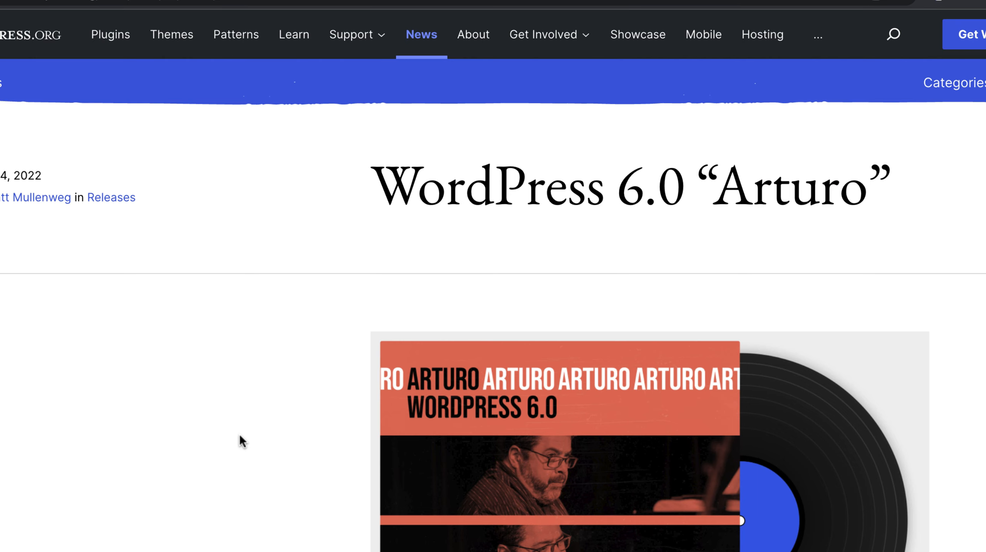
{"action": "scroll", "scroll_direction": "down", "scroll_amount": 3}
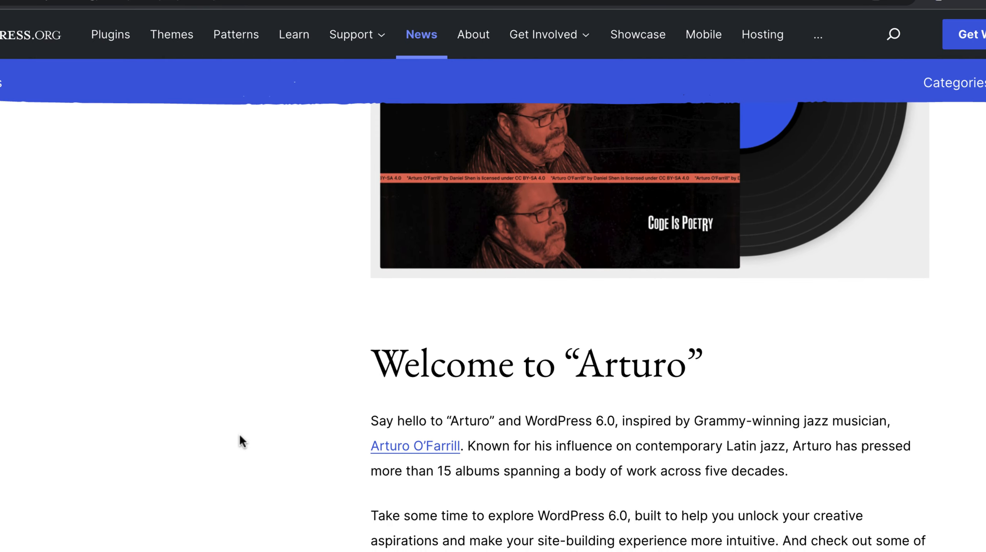
{"action": "scroll", "scroll_direction": "down", "scroll_amount": 3}
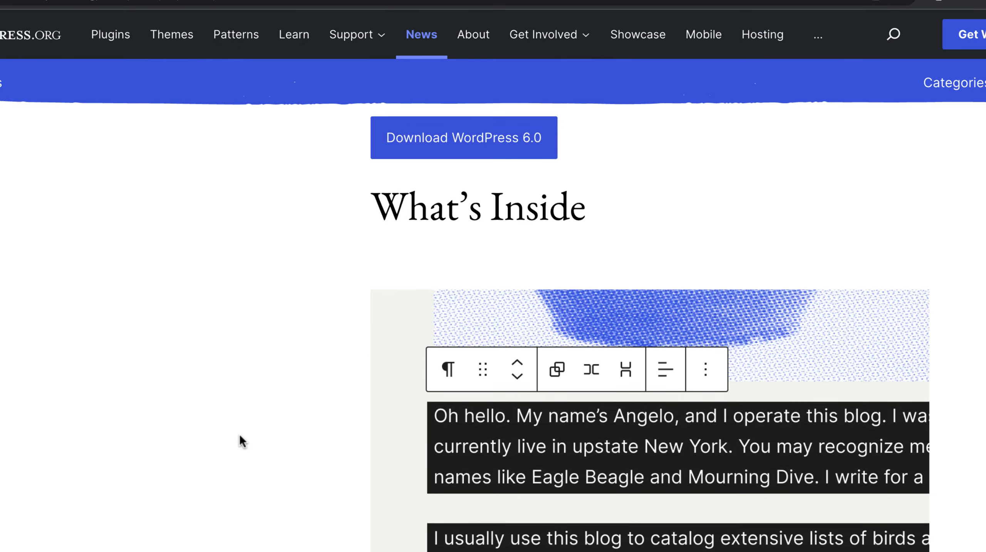
{"action": "scroll", "scroll_direction": "down", "scroll_amount": 3}
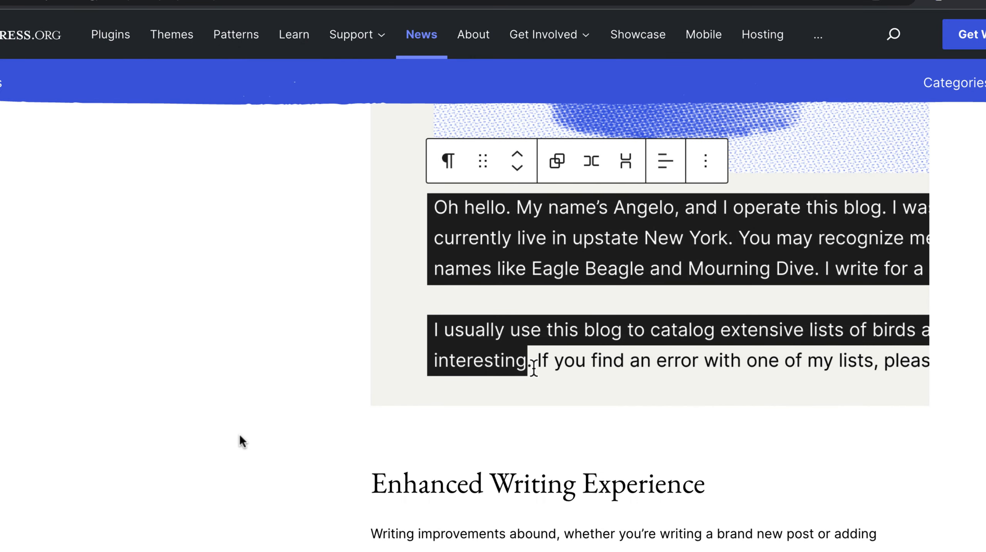
{"action": "scroll", "scroll_direction": "down", "scroll_amount": 3}
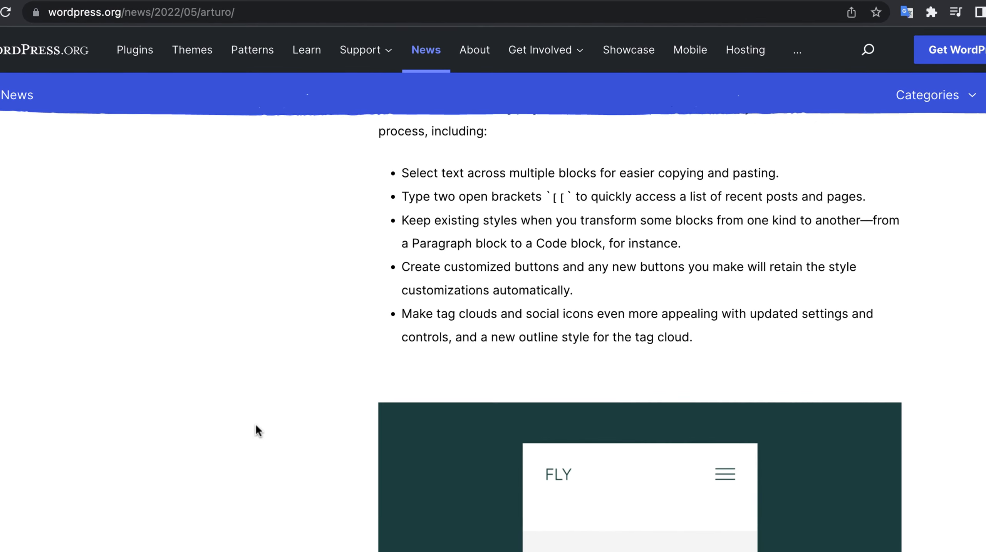
{"action": "scroll", "scroll_direction": "up", "scroll_amount": 3}
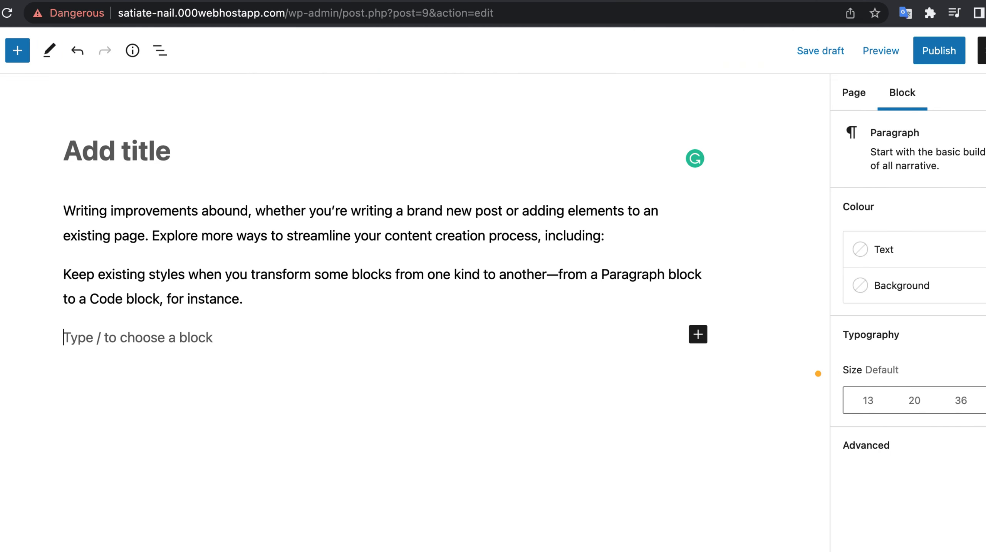
{"action": "mouse_move", "coordinate": [261, 247]}
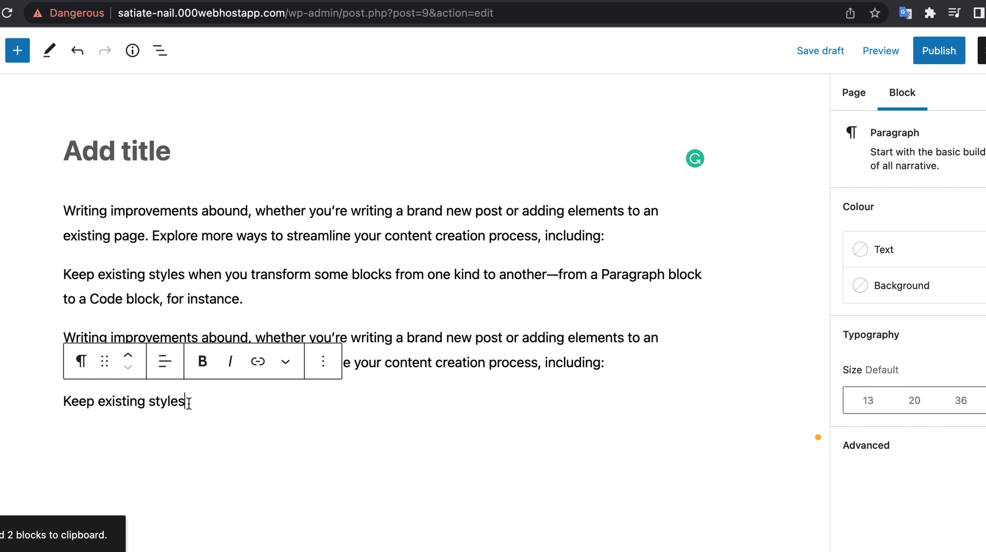
Step: Paste the copied cross-paragraph text into the empty block below the paragraphs
{"action": "left_click", "coordinate": [853, 92]}
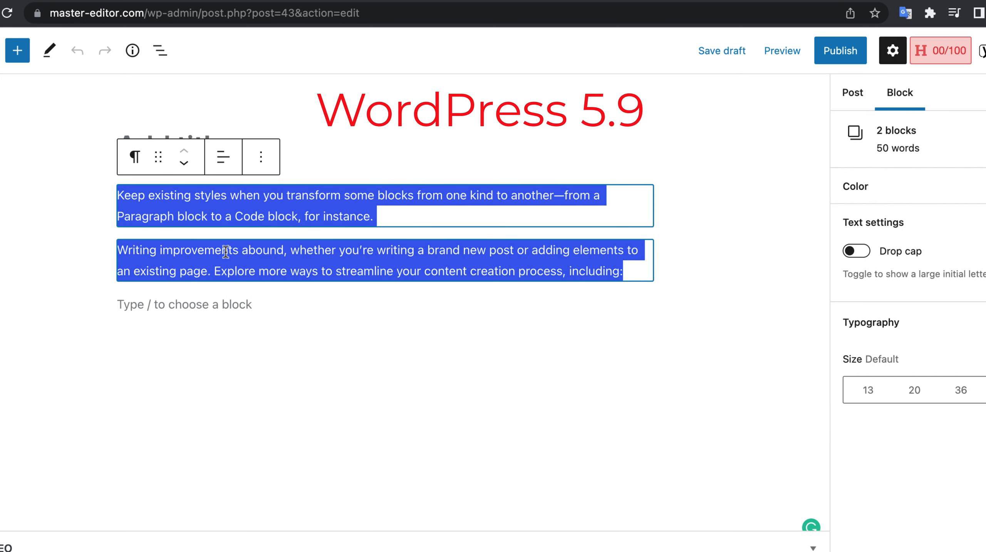
Step: Select across both paragraphs in the 5.9 editor, then clear the two-block selection
{"action": "left_click", "coordinate": [851, 93]}
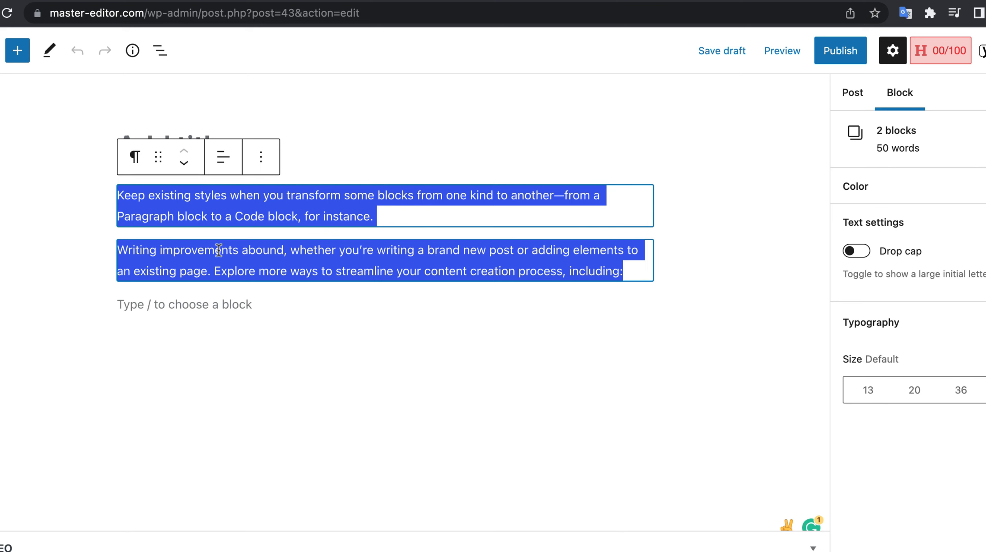
{"action": "left_click", "coordinate": [851, 93]}
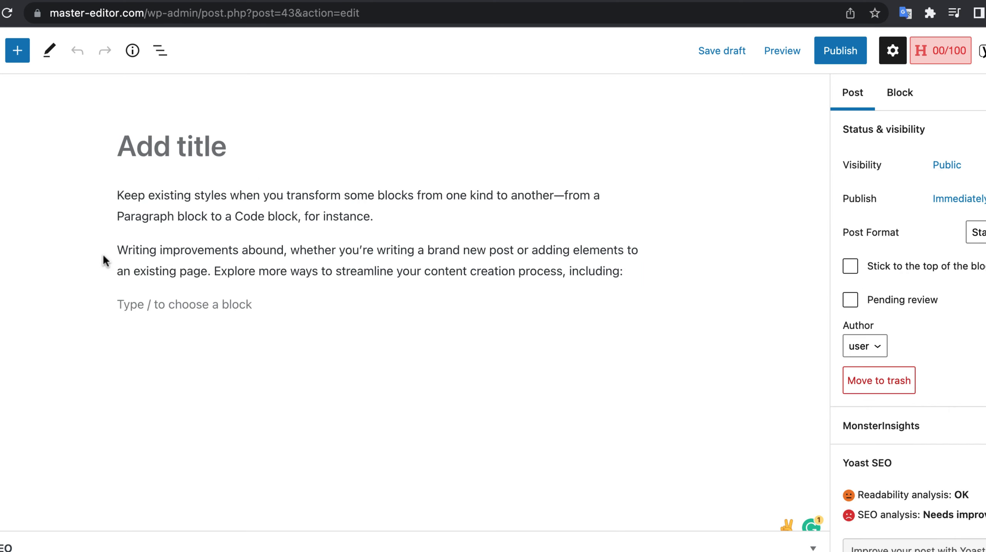
{"action": "mouse_move", "coordinate": [116, 287]}
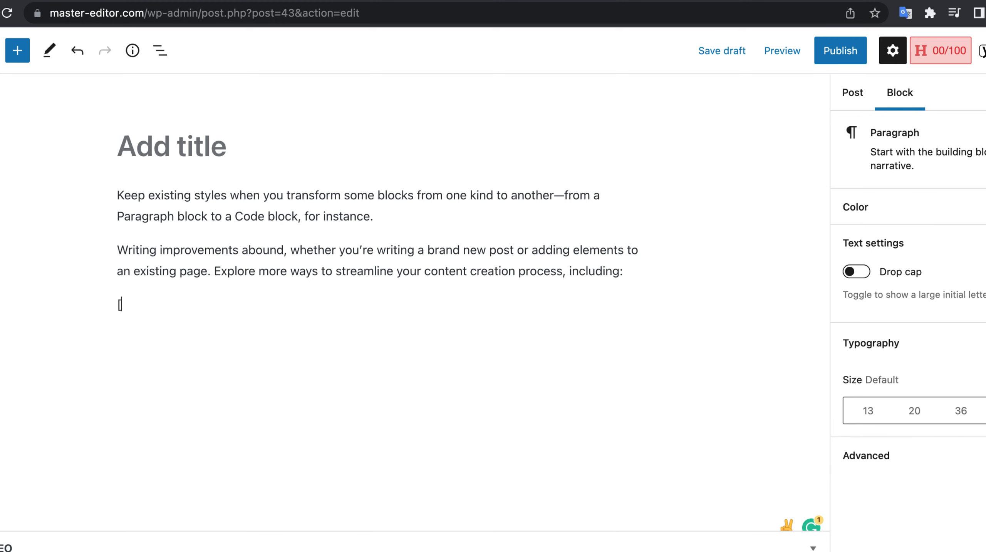
Step: Enter [[ in the empty 5.9 paragraph, getting no page suggestions
{"action": "type", "text": "["}
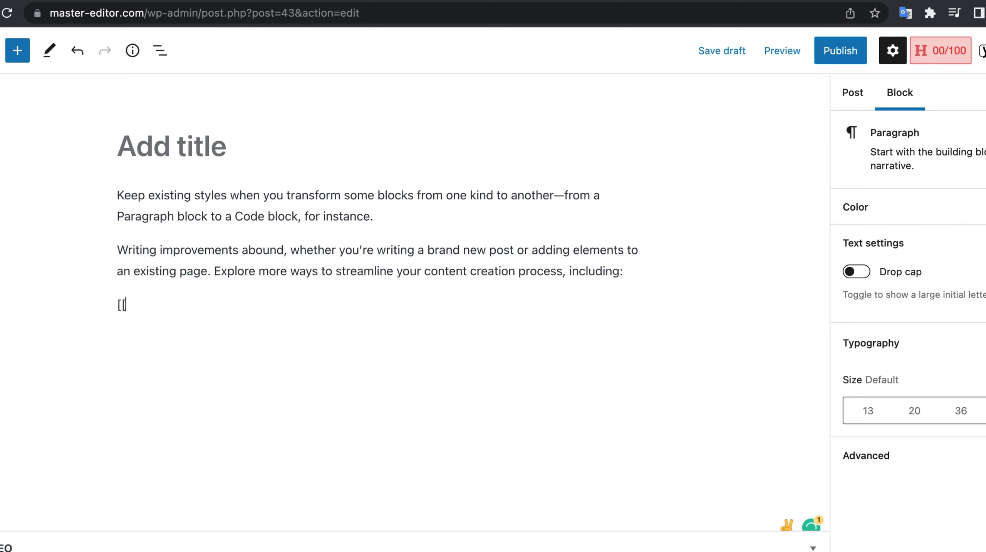
{"action": "key", "text": "Enter"}
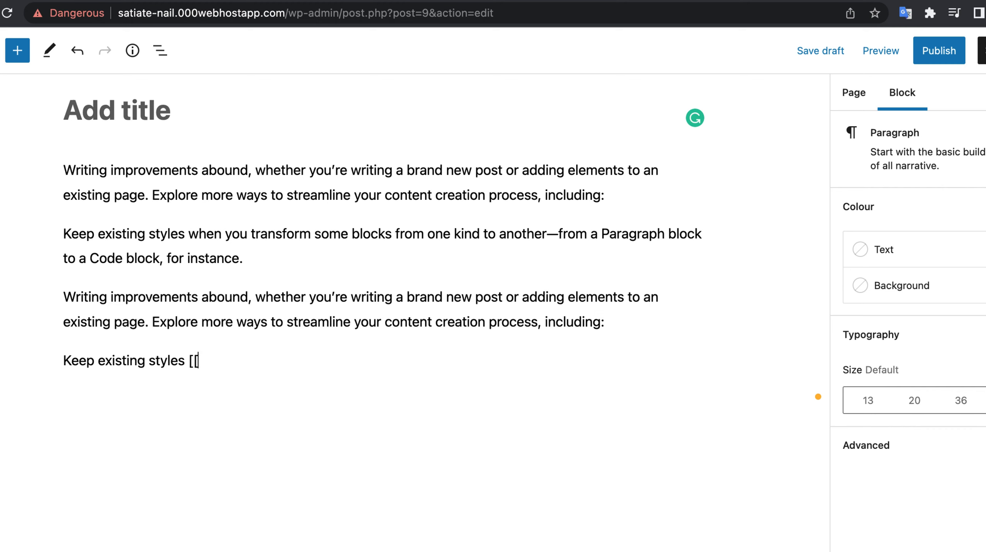
Step: Enter [[ in the last 6.0 paragraph and link it to the Hello world! post
{"action": "type", "text": "[["}
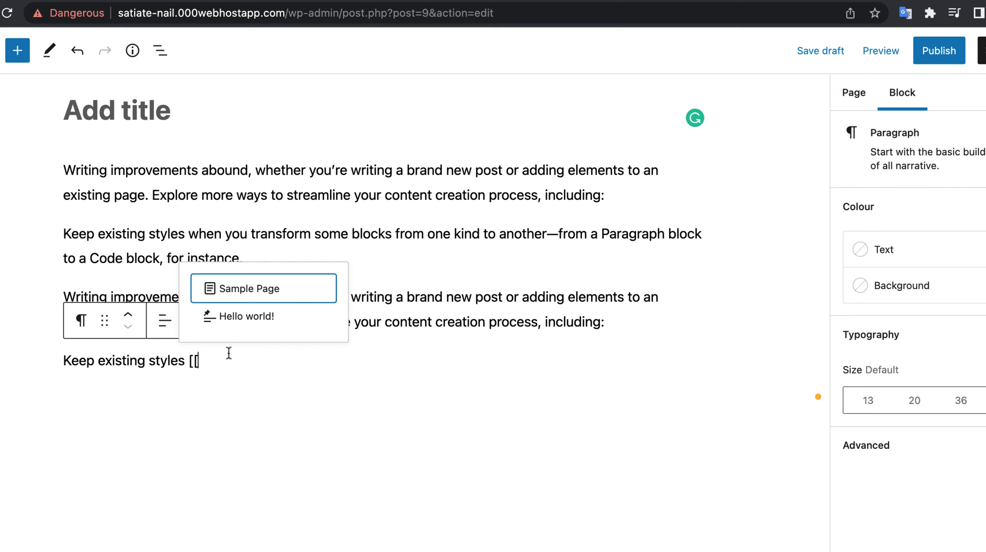
{"action": "left_click", "coordinate": [245, 288]}
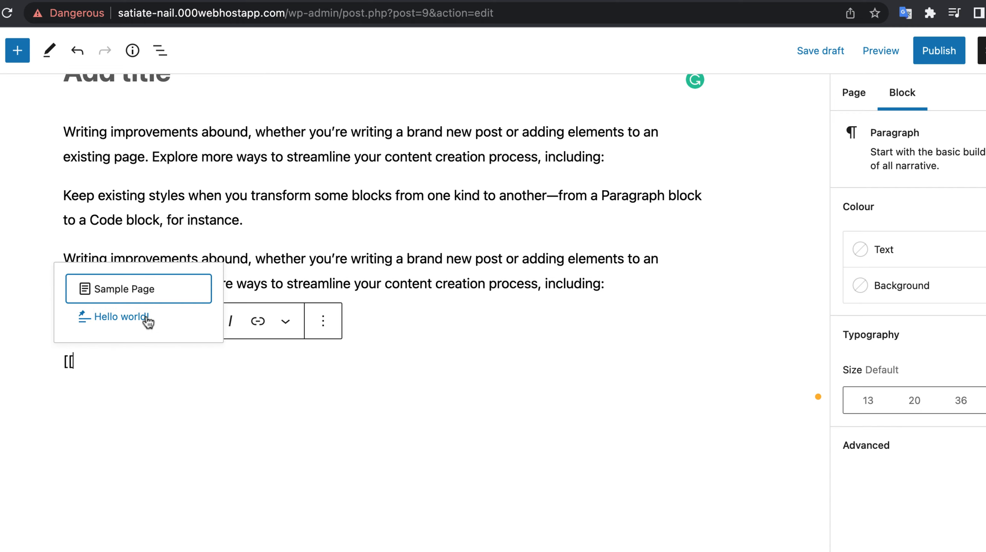
{"action": "left_click", "coordinate": [118, 317]}
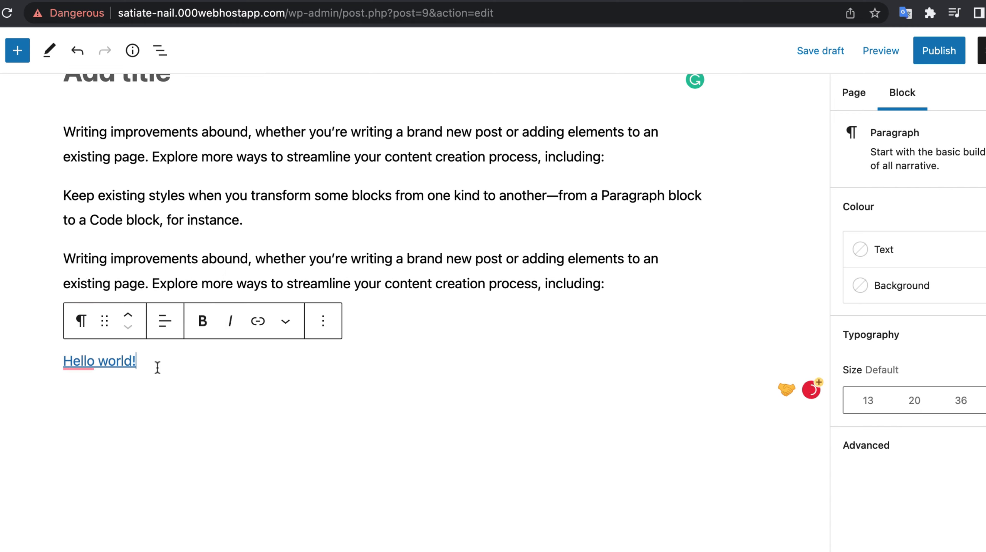